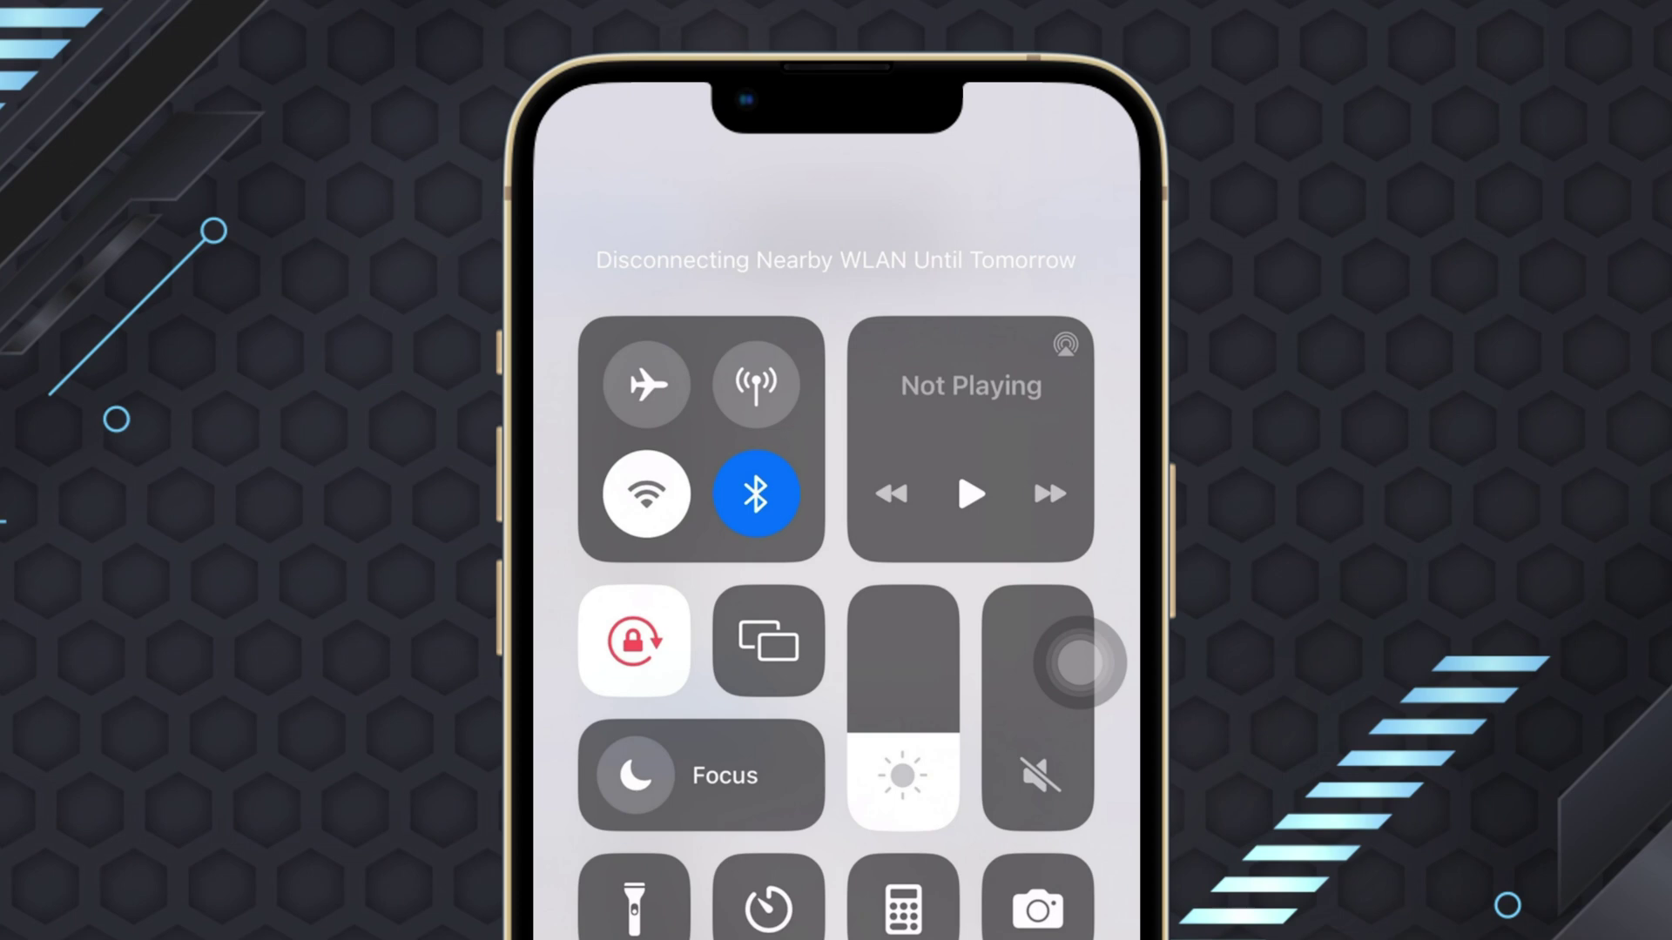
# Turn off Wi-Fi in Control Center until tomorrow so the phone runs on mobile data
pyautogui.click(755, 384)
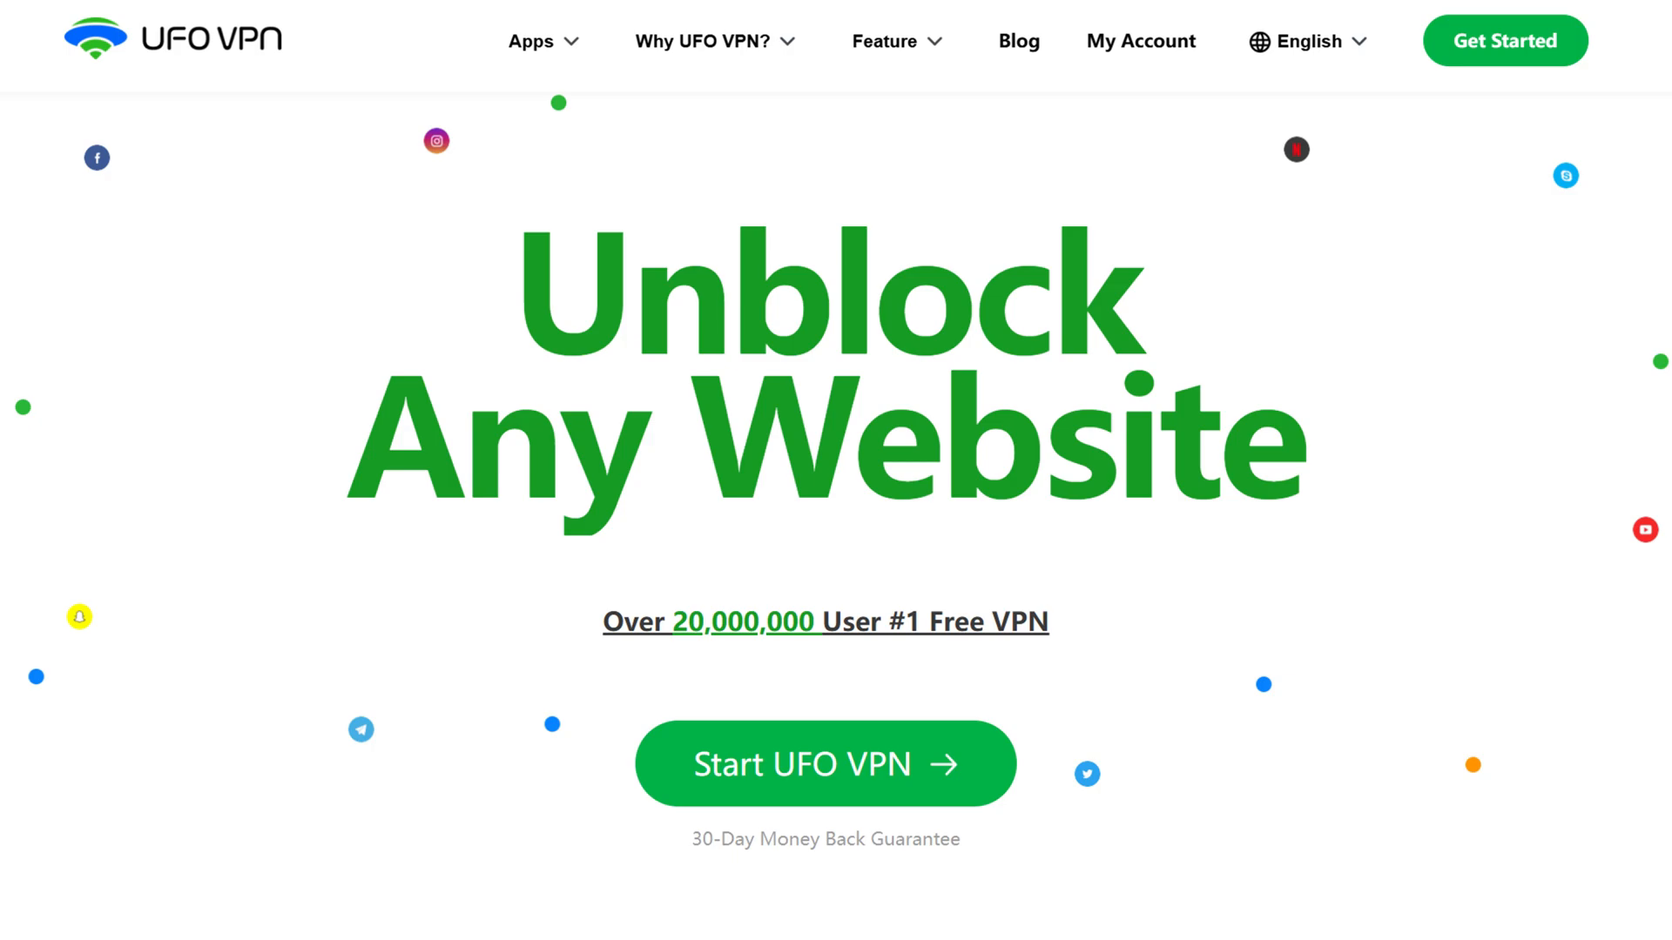
# Scroll the UFO VPN homepage past the headline to the Advanced Security Features section
pyautogui.scroll(-3)
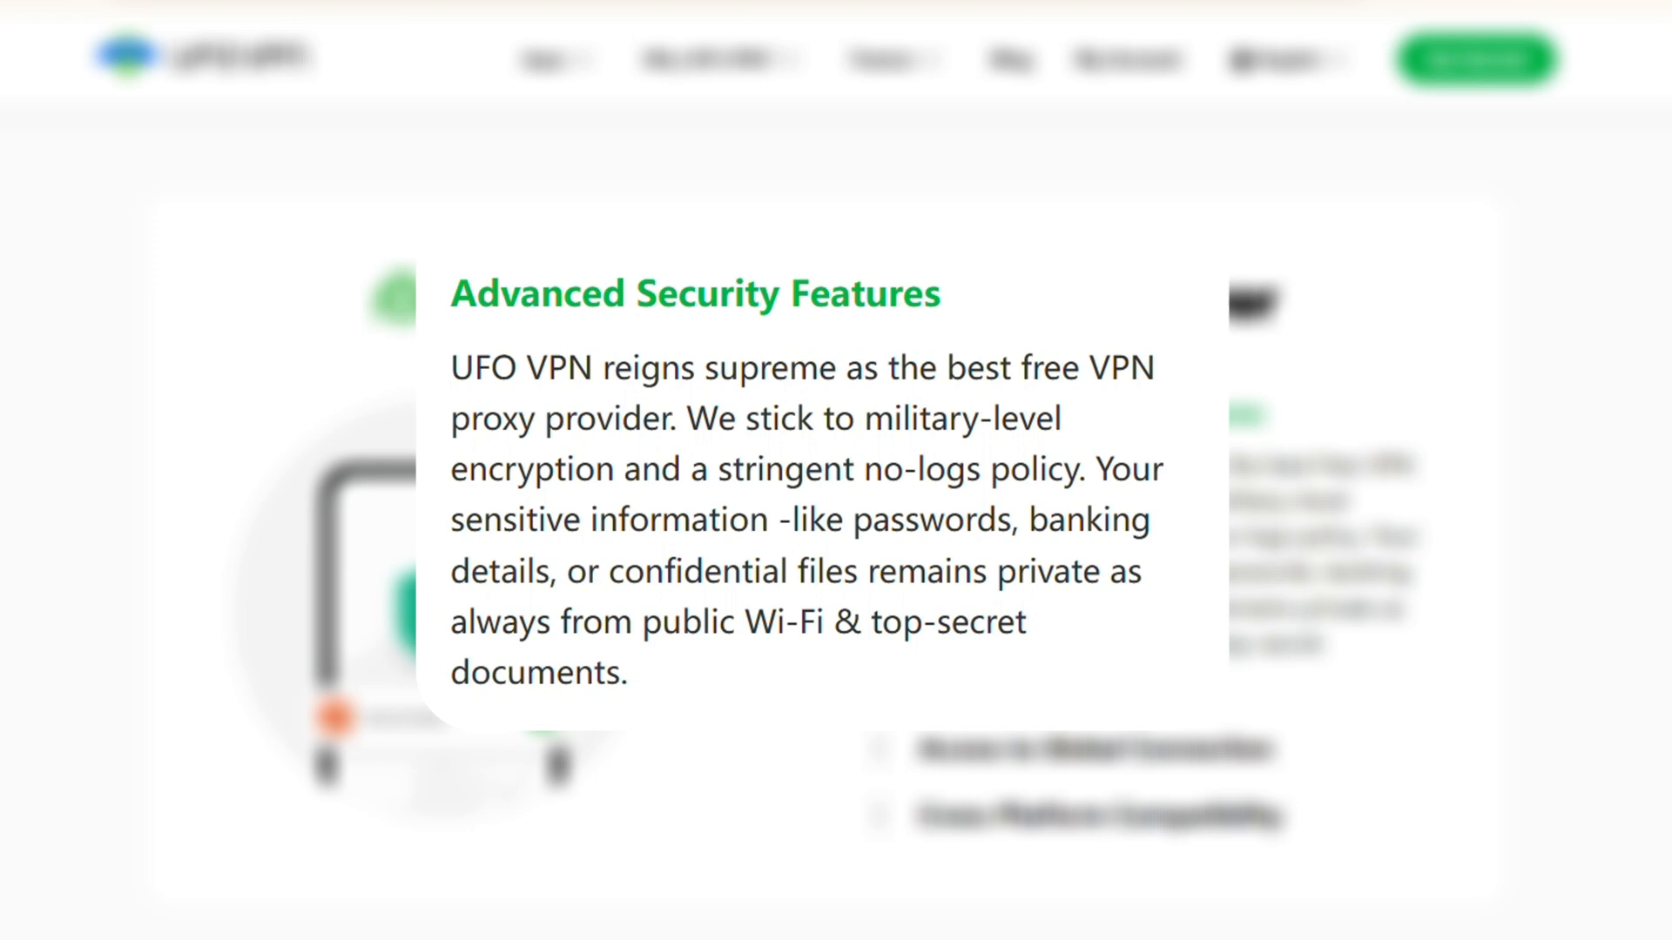
pyautogui.moveTo(451, 418); pyautogui.dragTo(1162, 469)
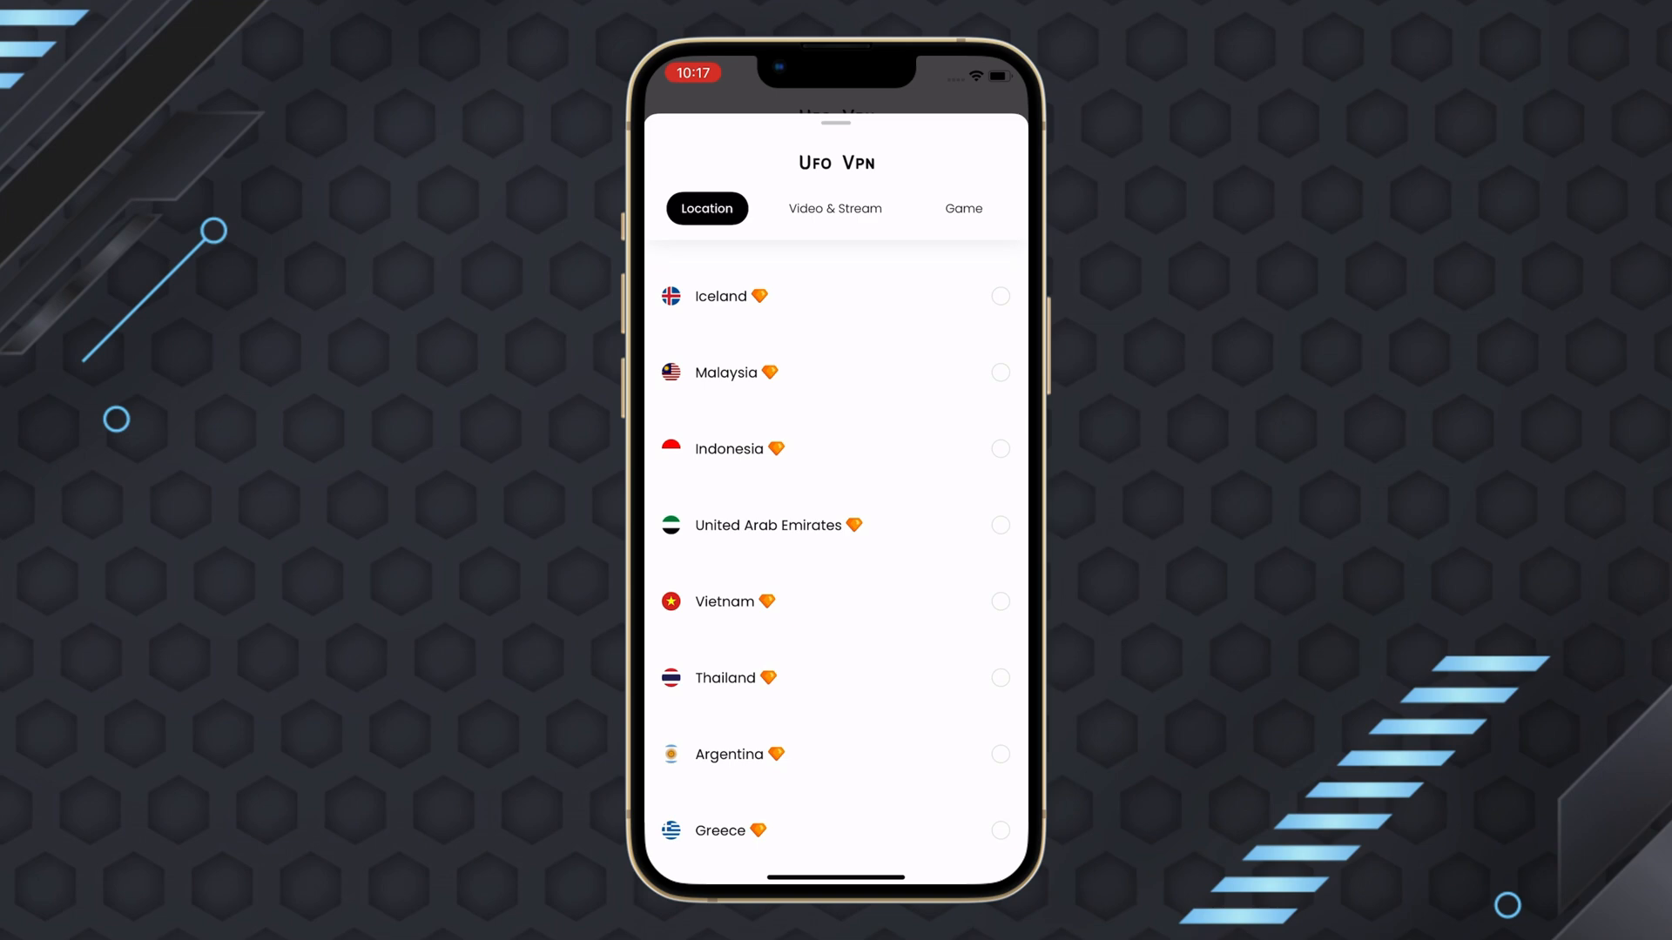
# Browse the server picker's Game tab listing Fortnite, Free Fire and Roblox servers
pyautogui.click(963, 208)
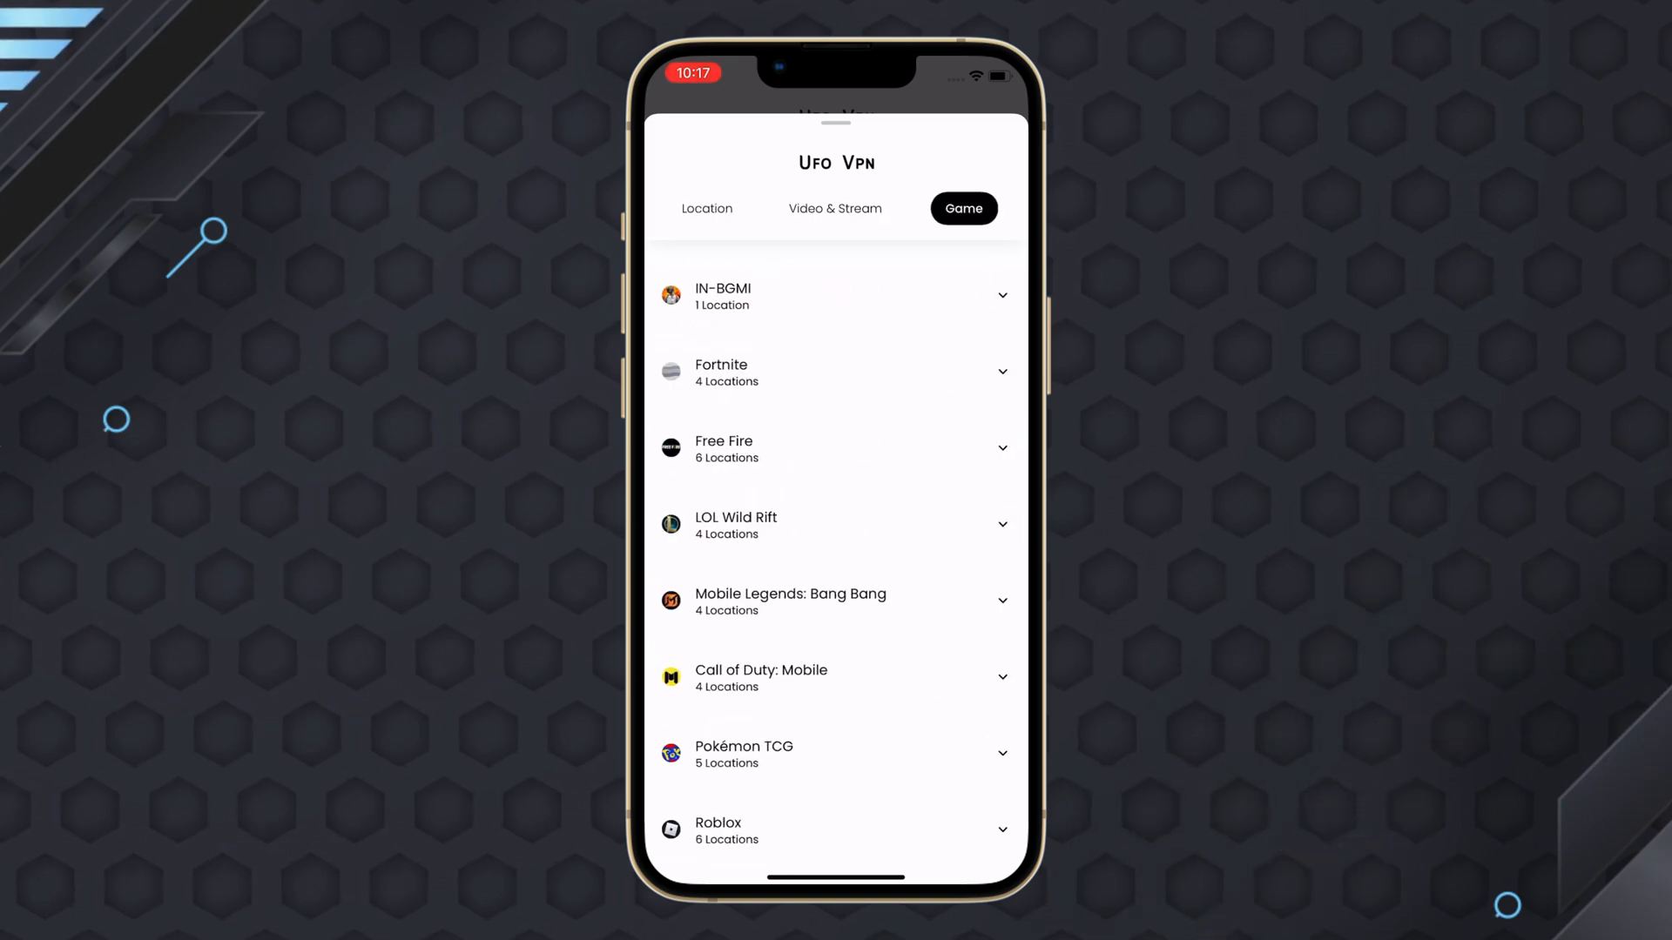
pyautogui.click(706, 209)
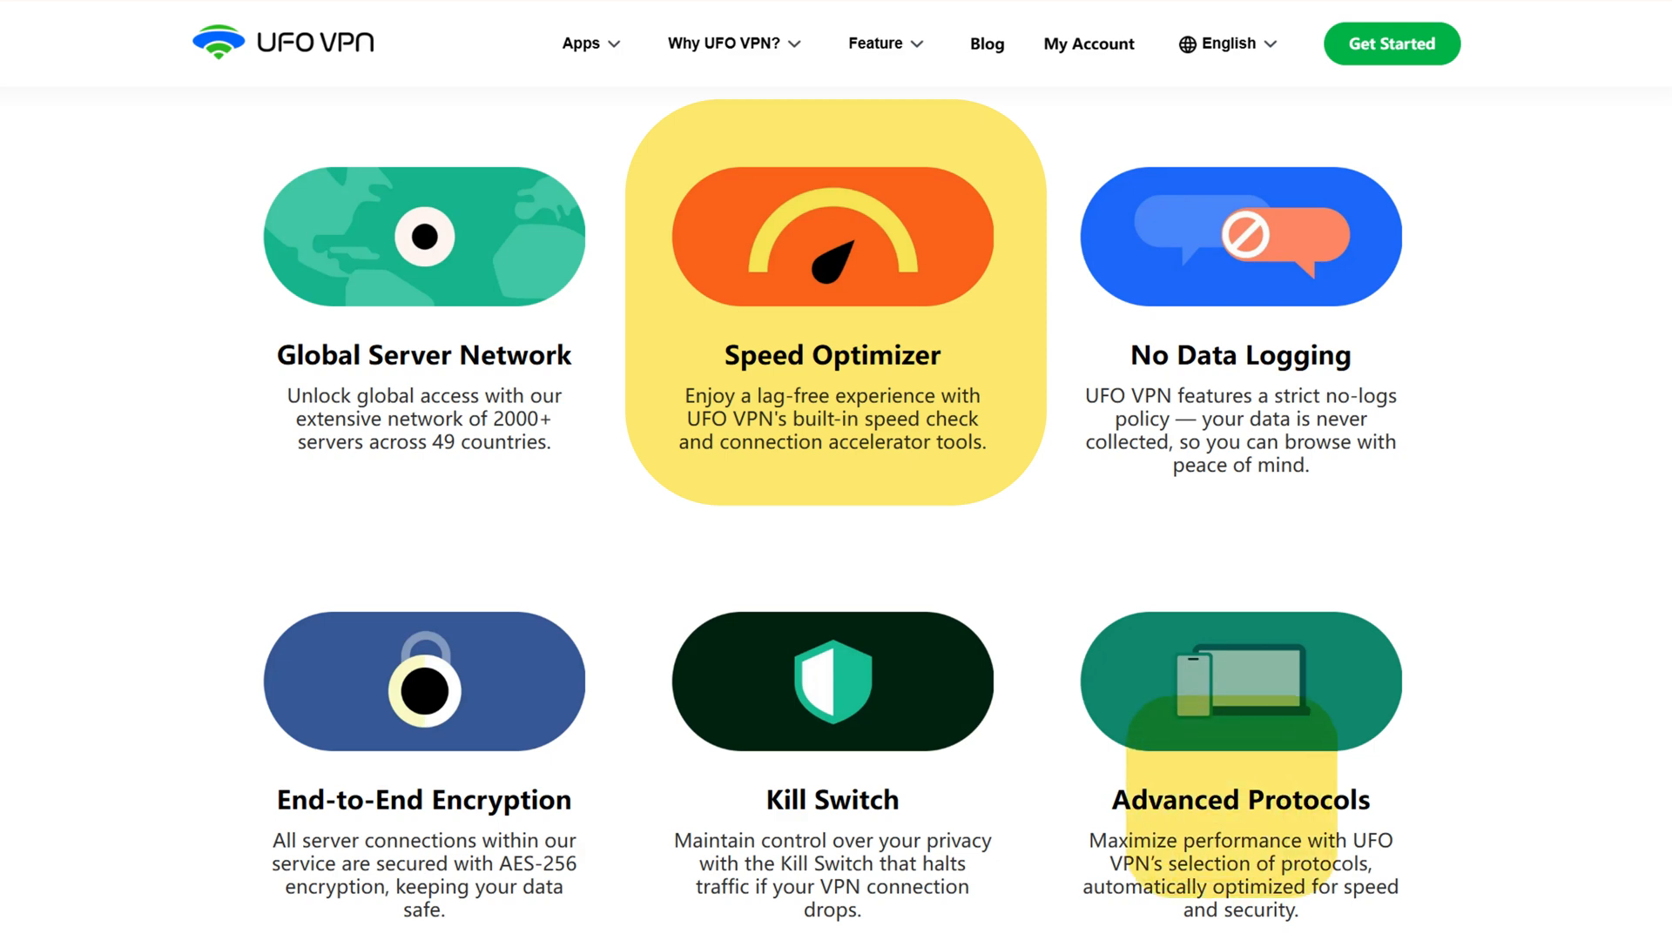
pyautogui.moveTo(1239, 708)
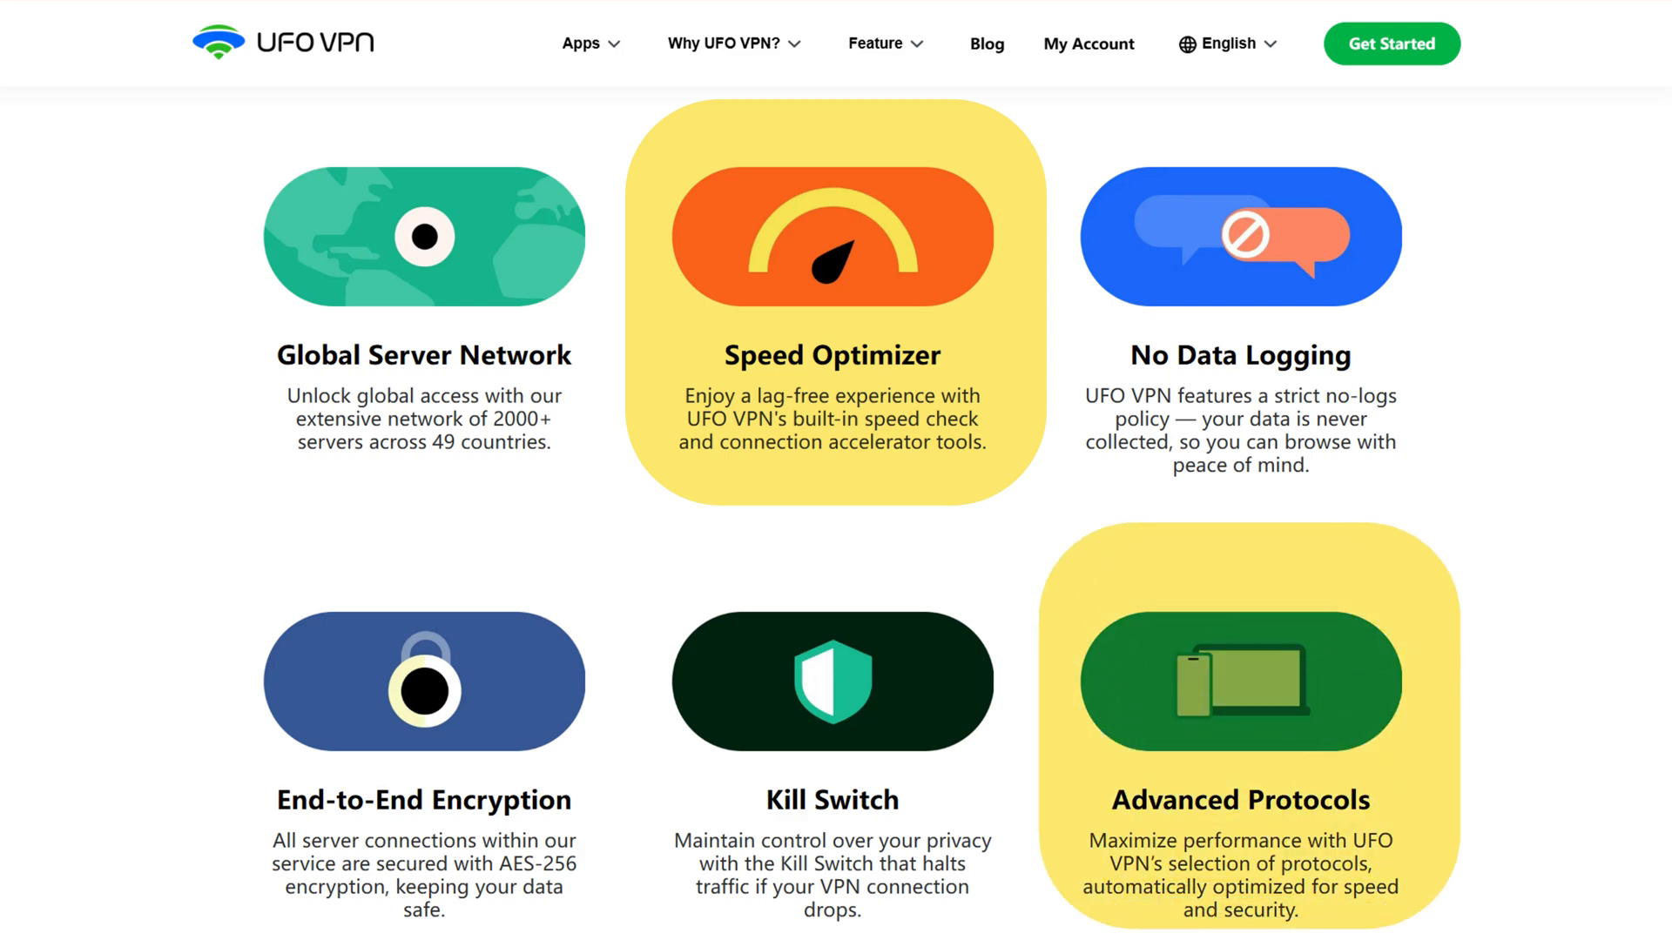